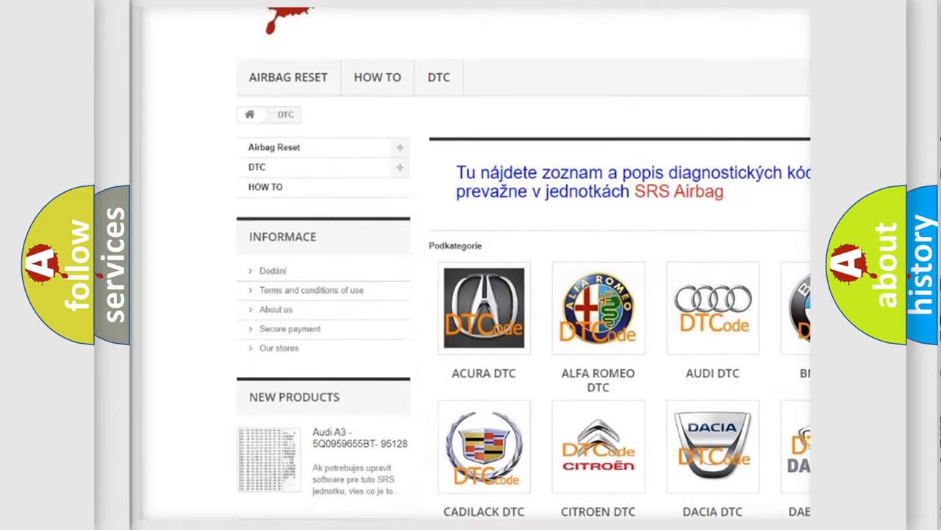
pyautogui.scroll(-3)
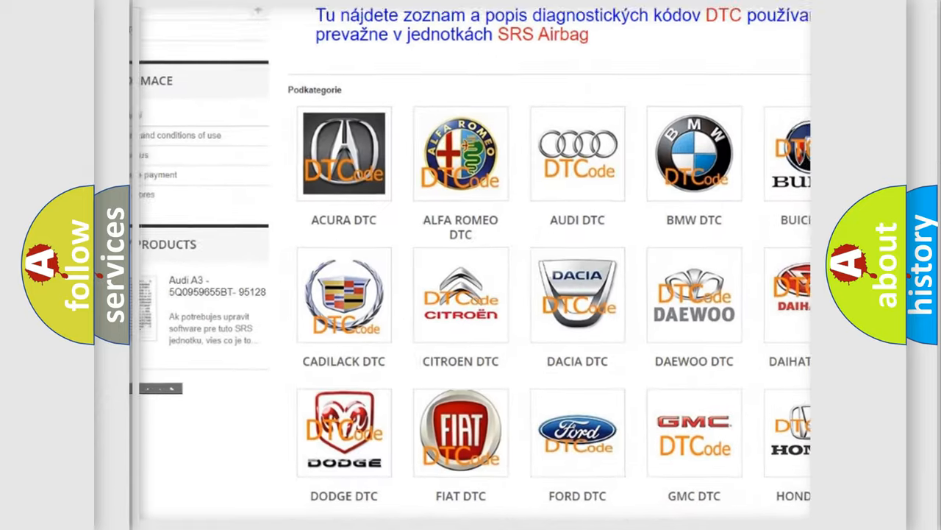